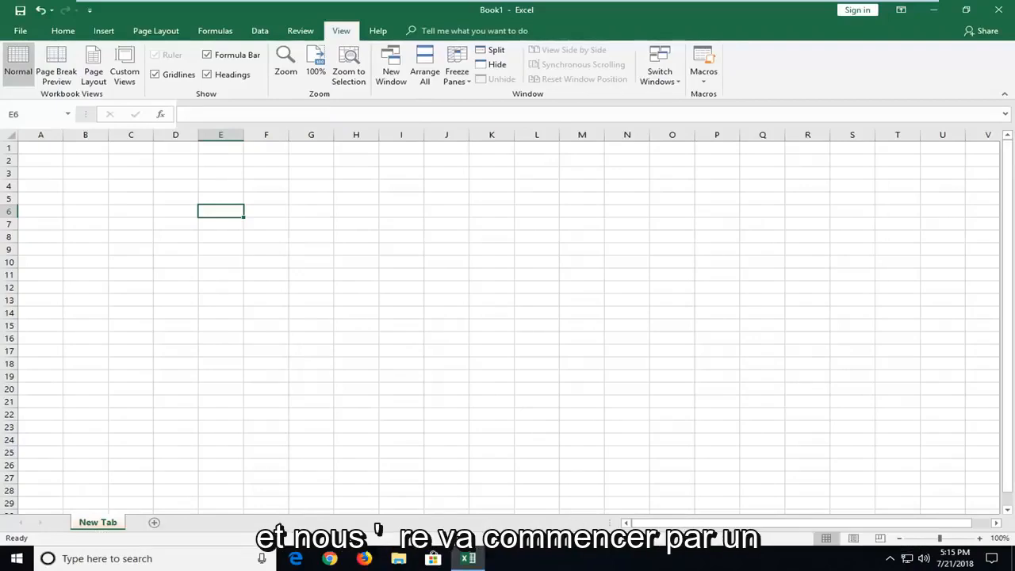
Show the File backstage Info page for the blank workbook
click(19, 30)
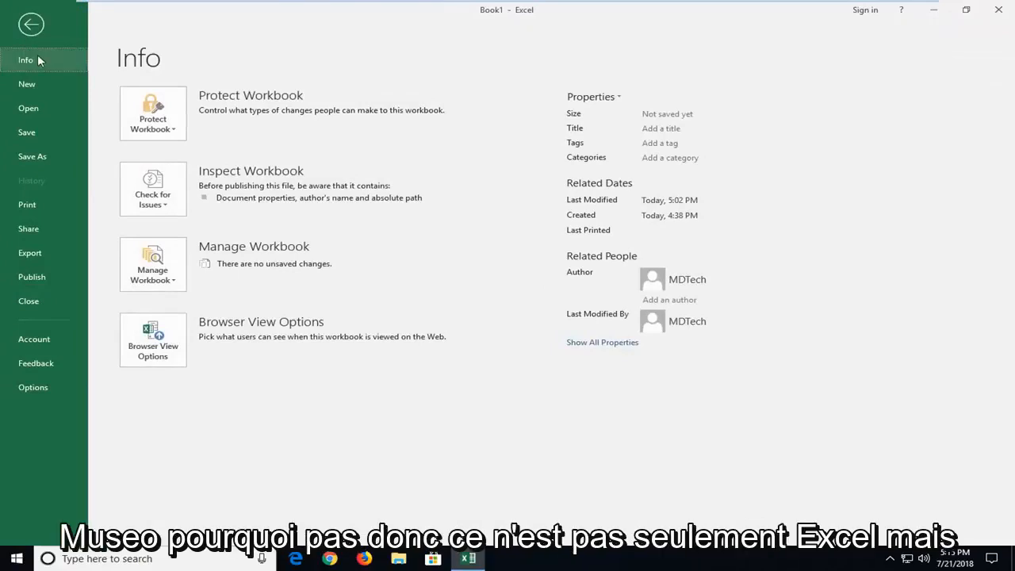
mouse_move(293, 206)
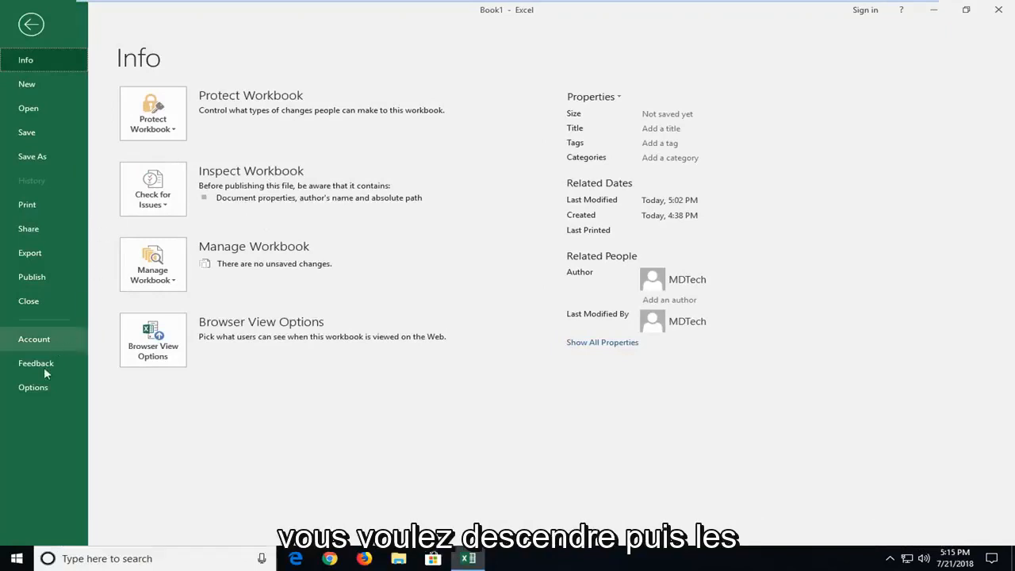
Bring up the Excel Options dialog on its General page
click(33, 387)
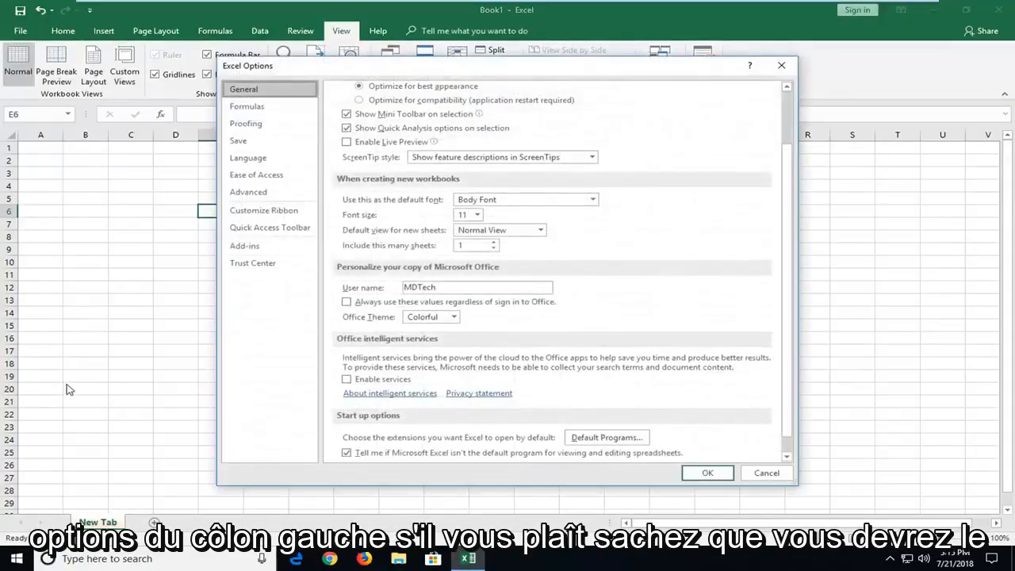
mouse_move(323, 385)
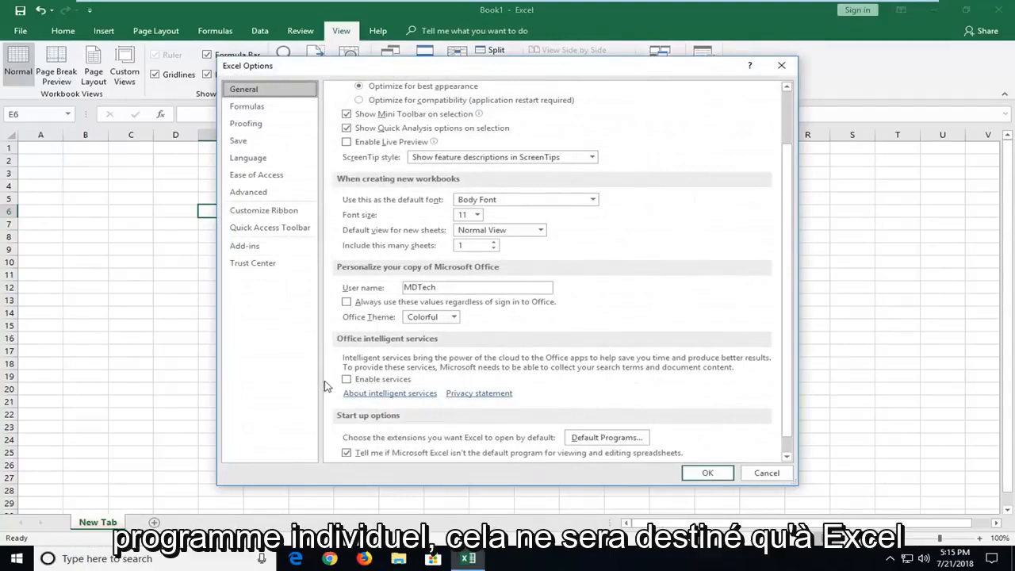
scroll(up, 3)
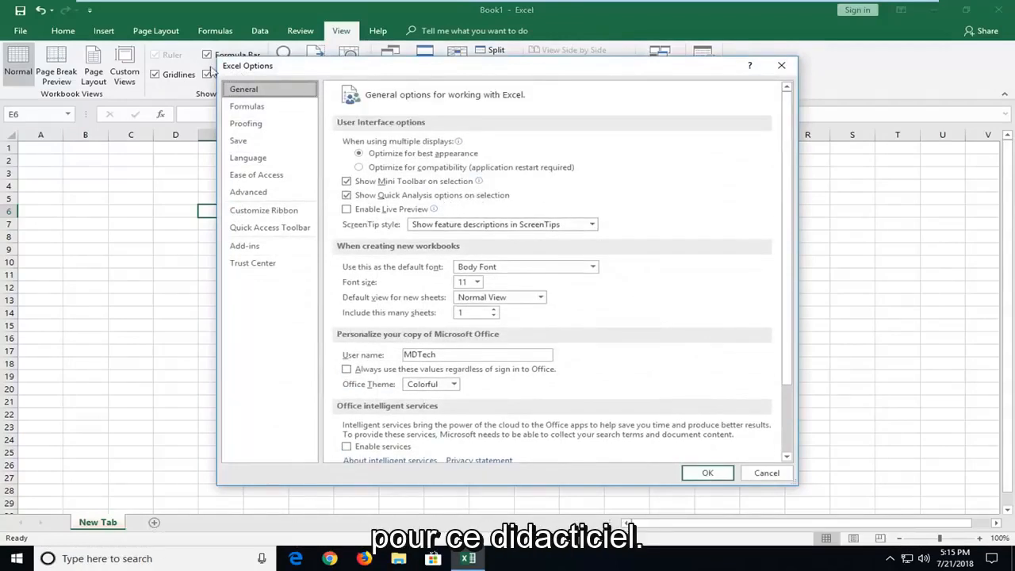
mouse_move(330, 56)
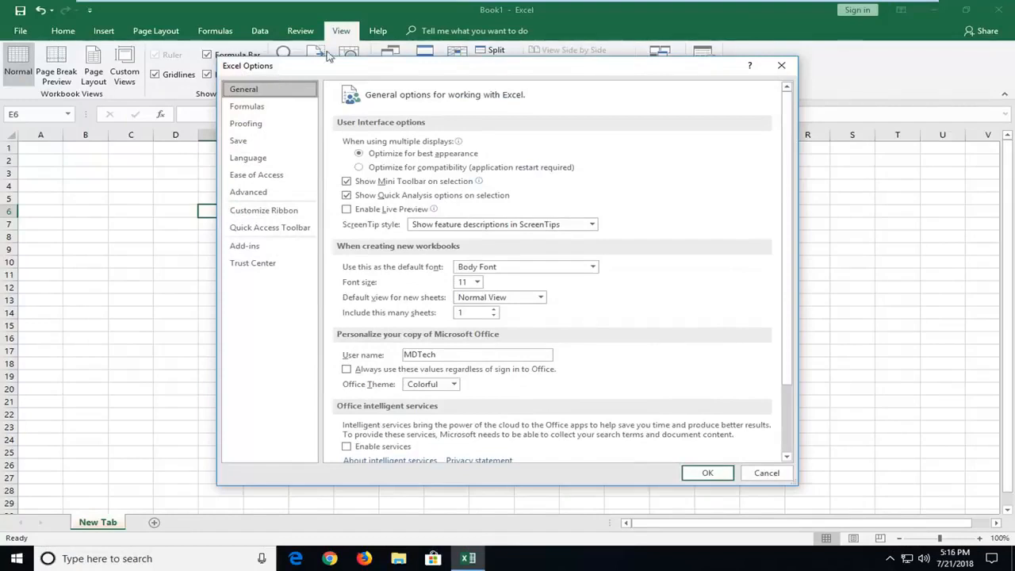
On the Save page, select the AutoRecover interval with 'Keep the last AutoRecovered version' on
click(238, 139)
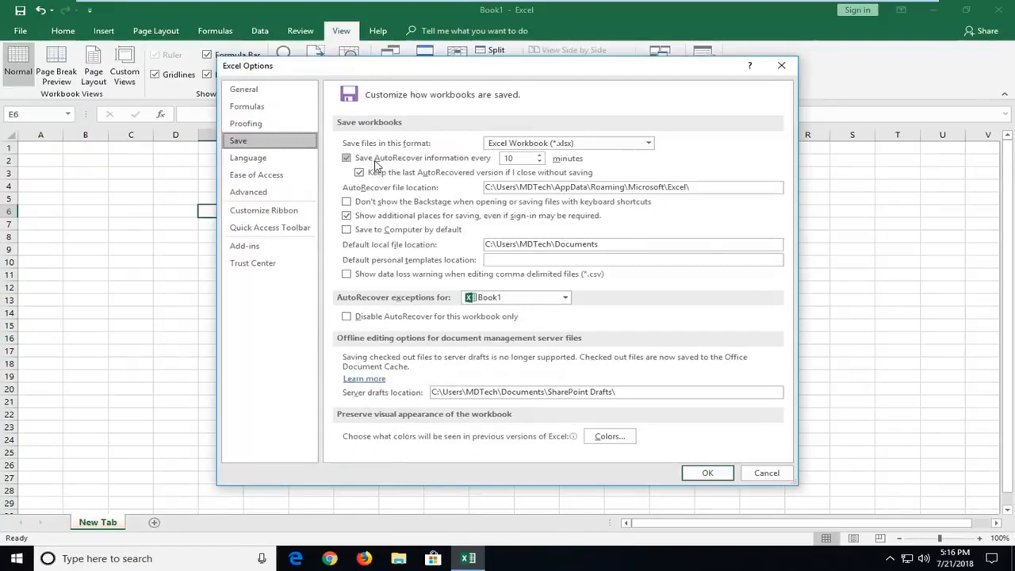
mouse_move(537, 166)
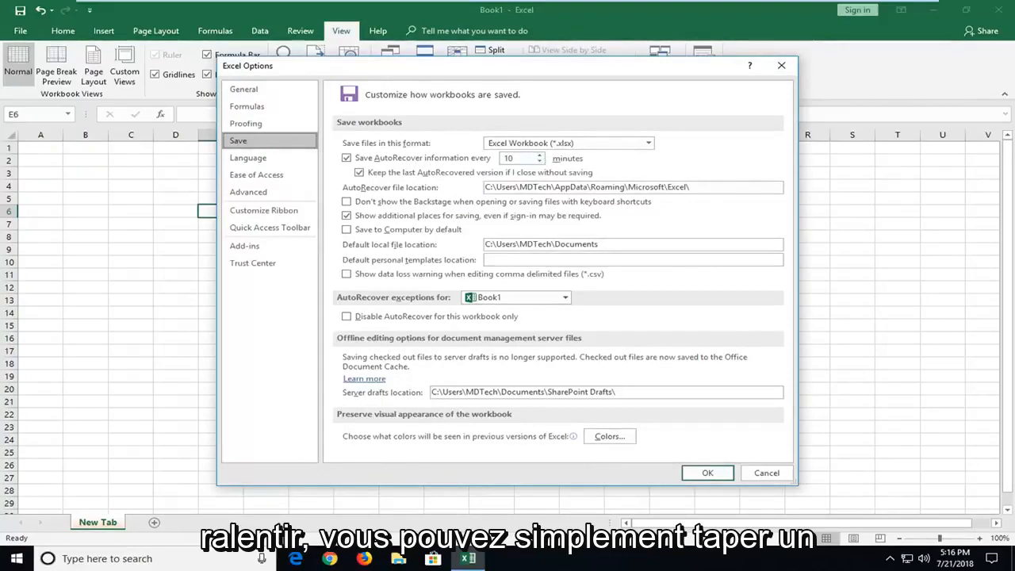
click(537, 161)
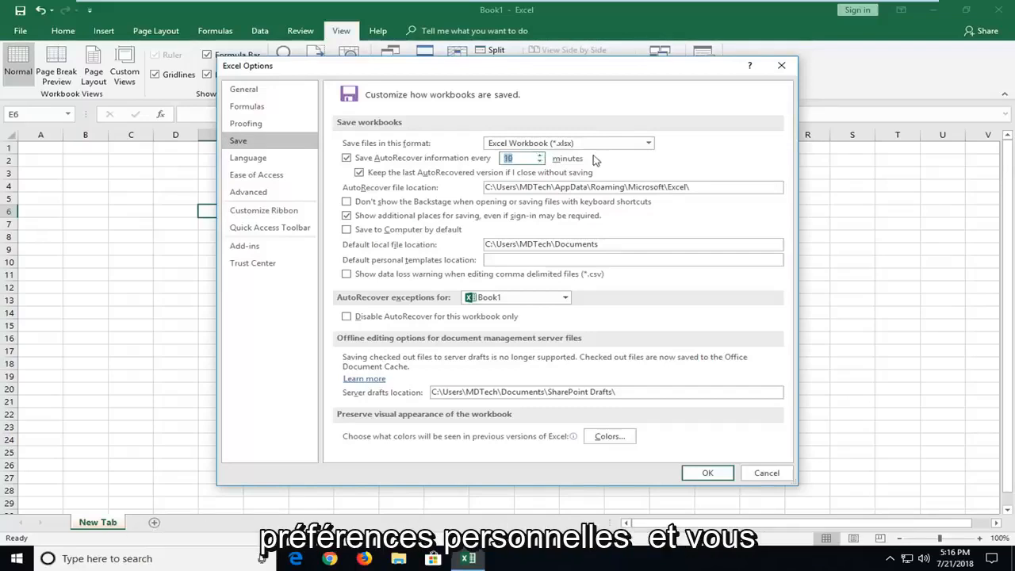
mouse_move(603, 151)
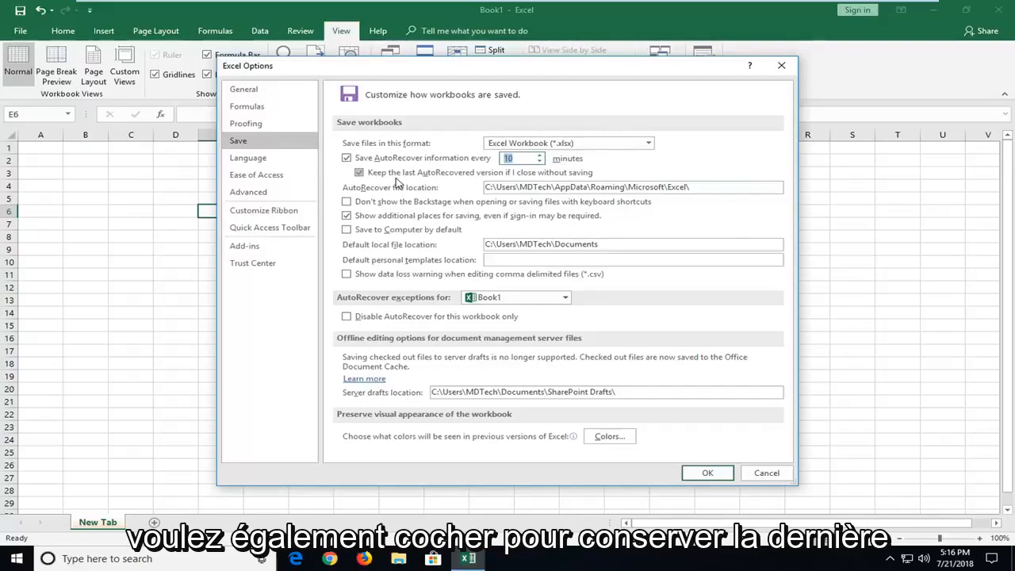
mouse_move(479, 177)
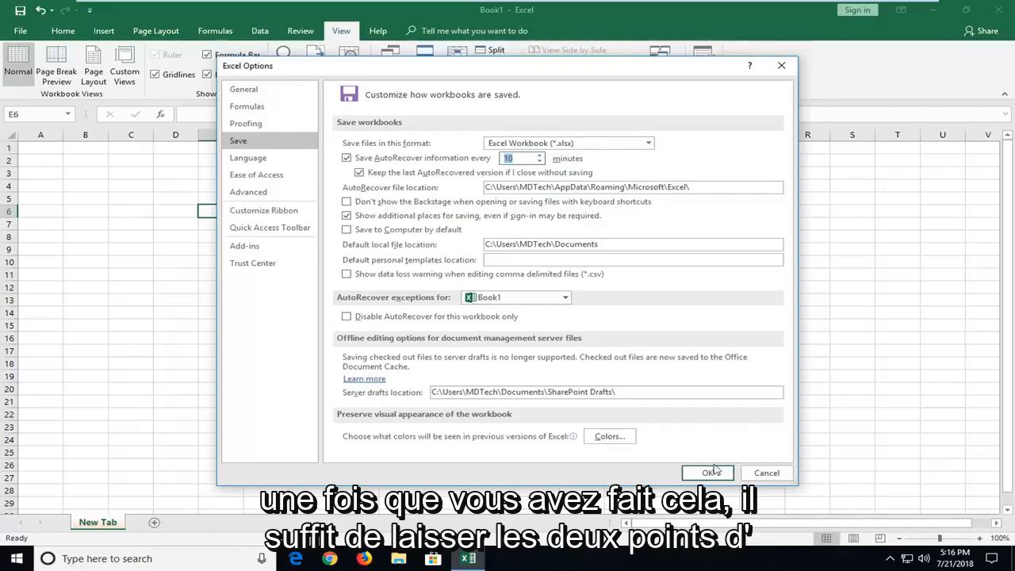
Confirm the save settings with OK and return to the New Tab sheet on Home
click(707, 472)
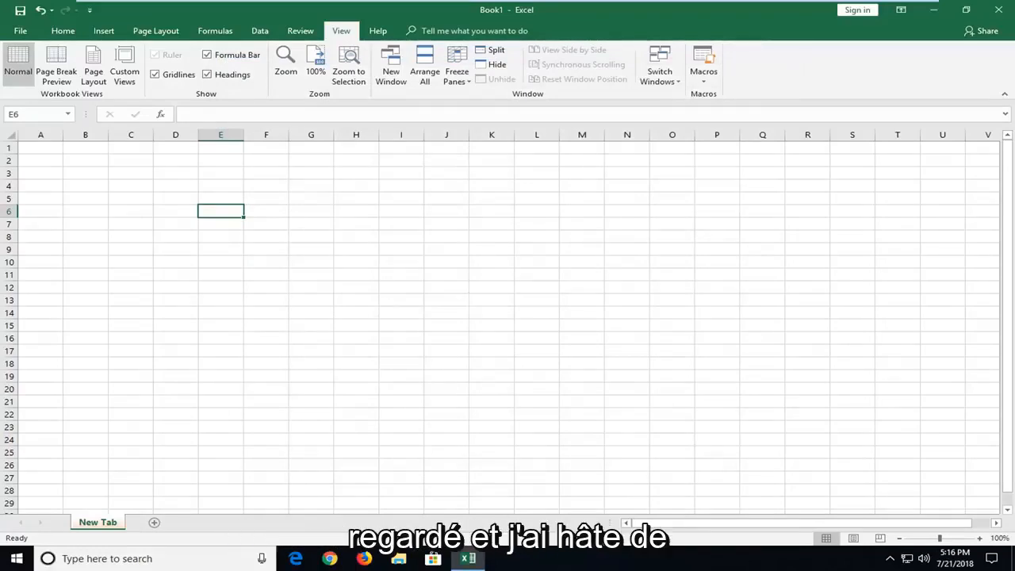
click(220, 298)
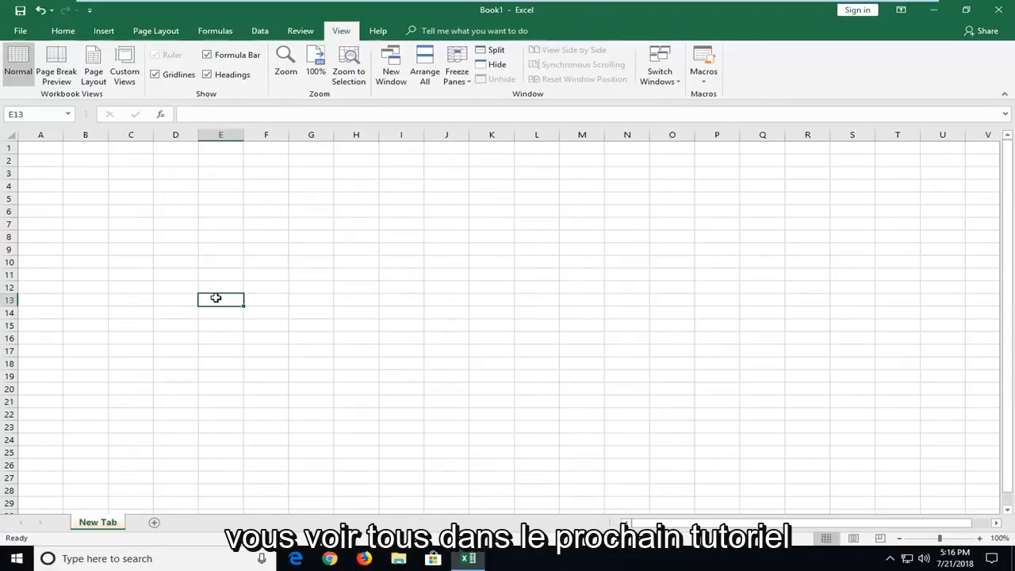
click(64, 30)
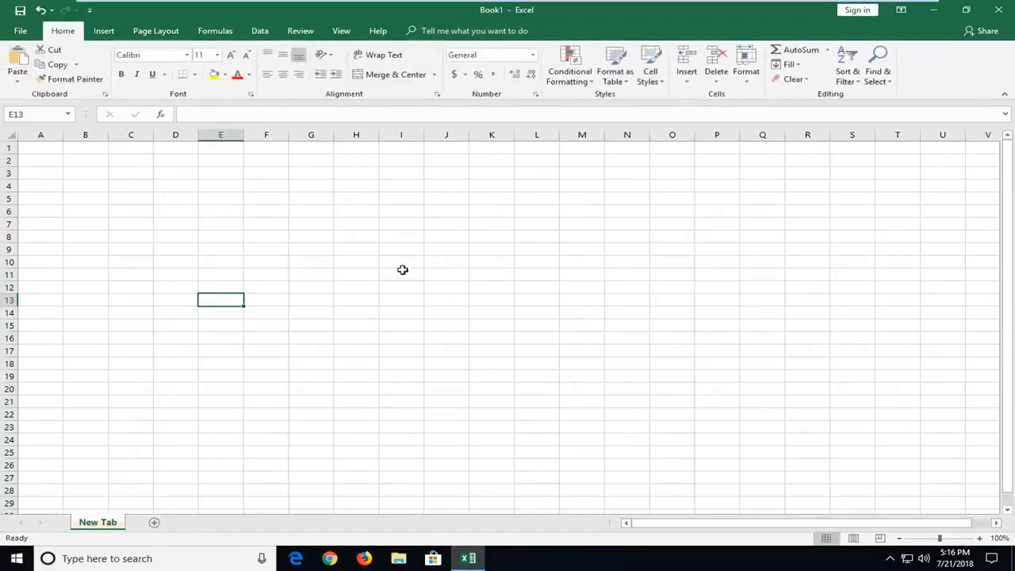